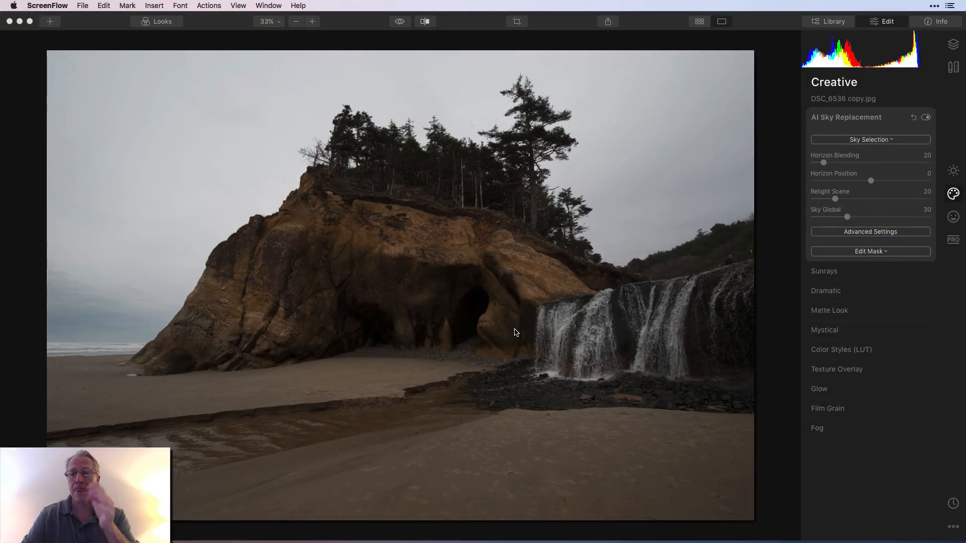
pyautogui.moveTo(877, 147)
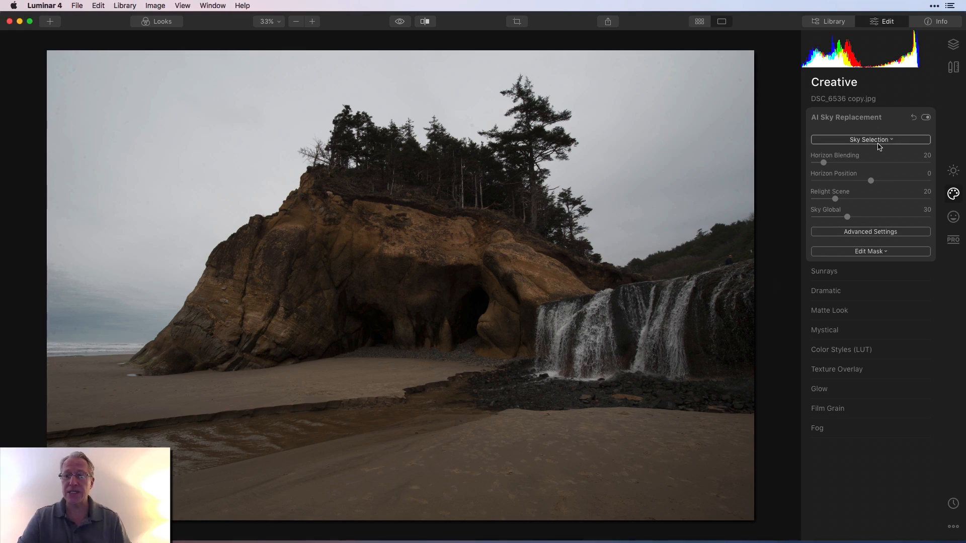
# - Load sunset-sky-13.jpeg as a custom sky for the beach photo via AI Sky Replacement
pyautogui.click(869, 139)
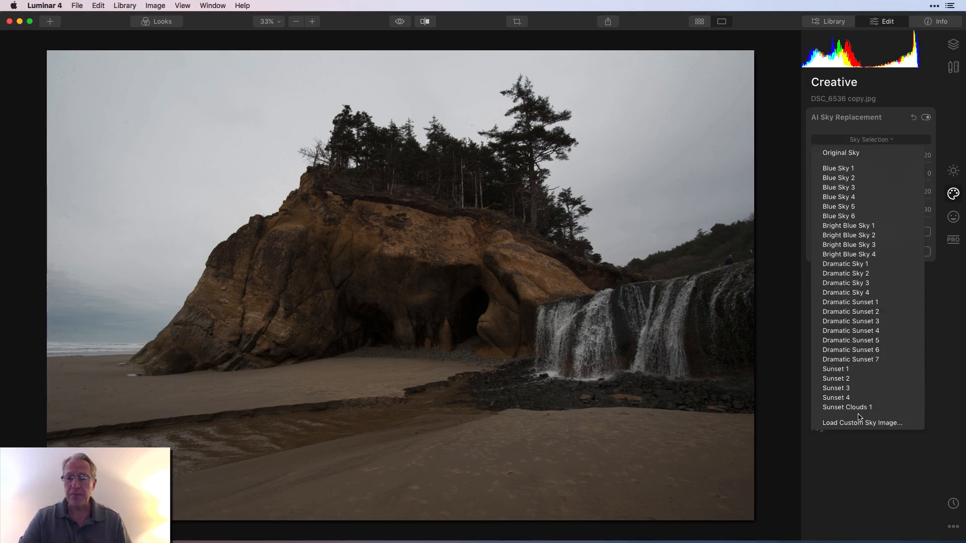
pyautogui.moveTo(861, 422)
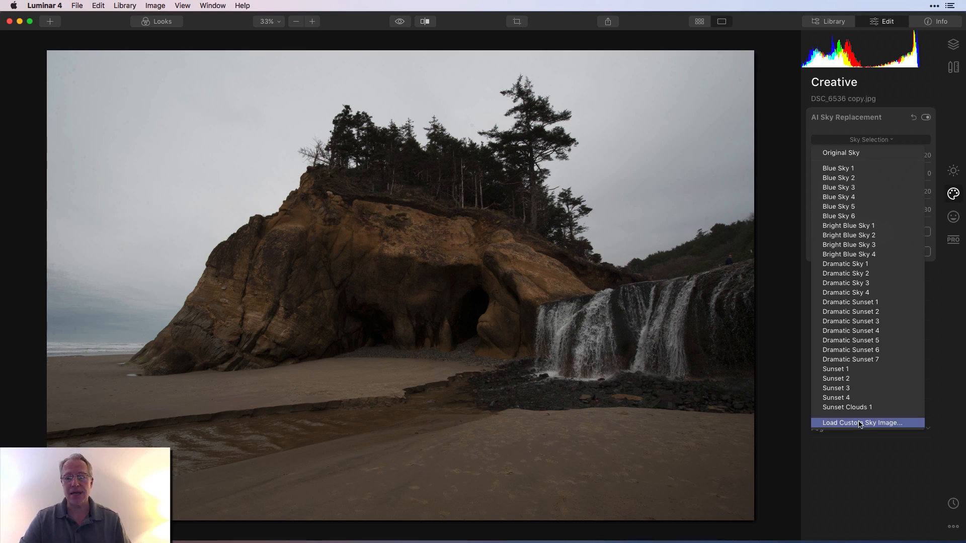
pyautogui.click(861, 423)
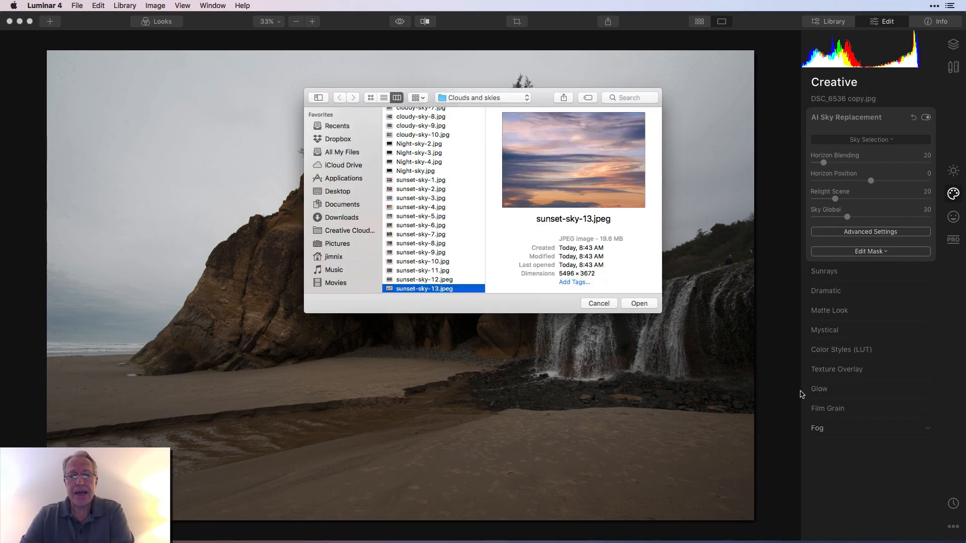
pyautogui.moveTo(578, 191)
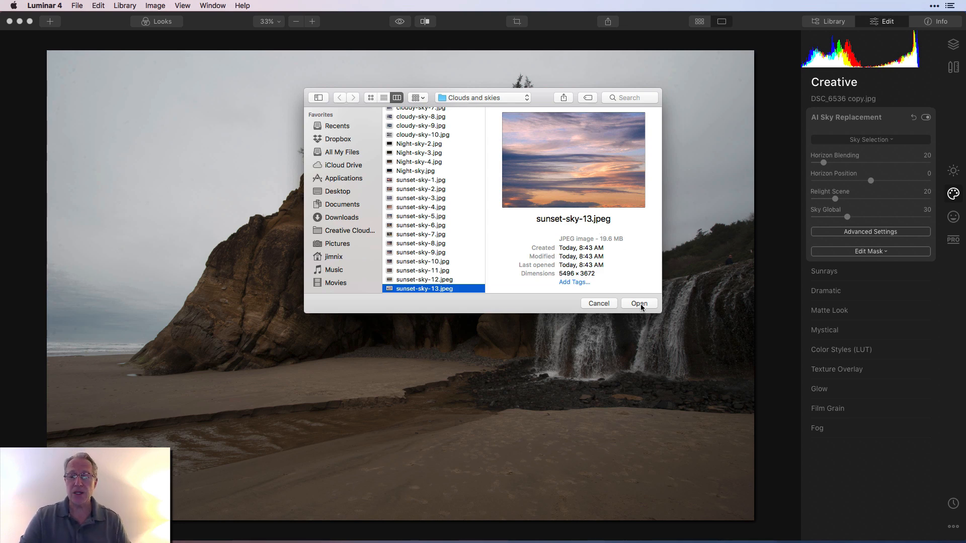
pyautogui.click(639, 303)
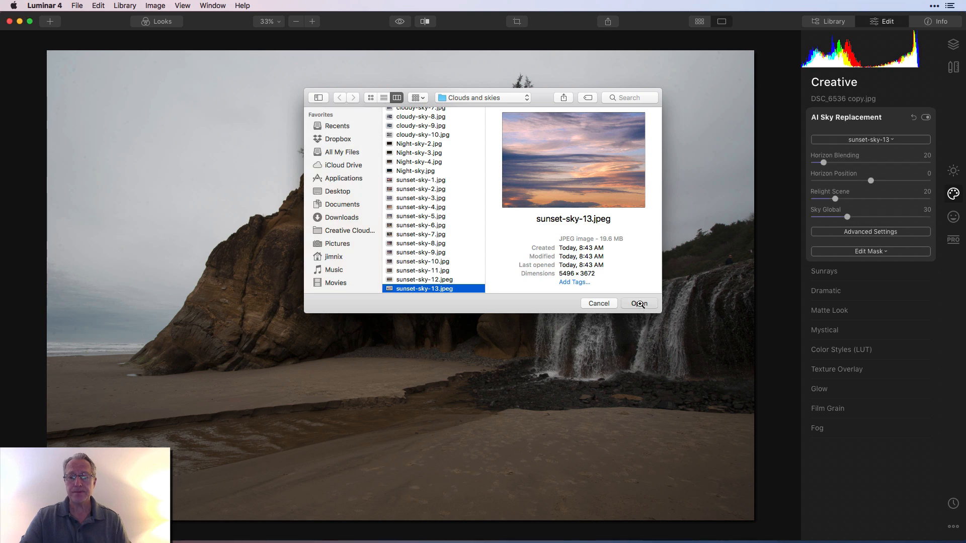
pyautogui.click(639, 303)
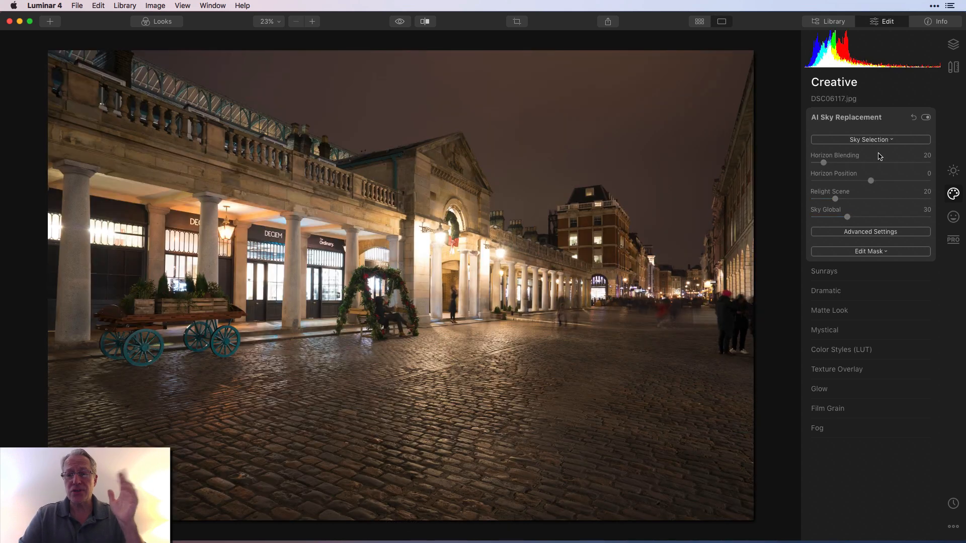
# - Load sunset-sky-13.jpeg as the custom sky over the night cobblestone street photo
pyautogui.click(870, 139)
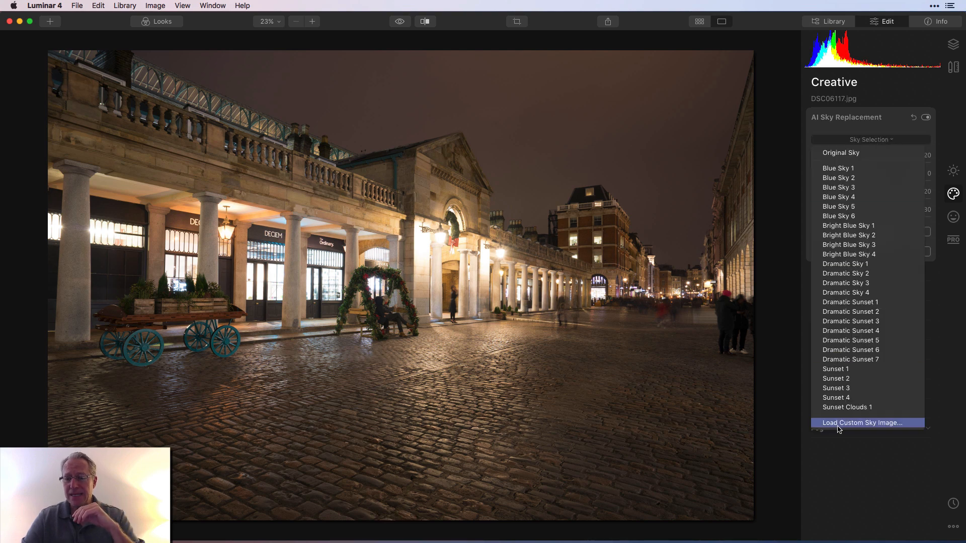
pyautogui.click(862, 422)
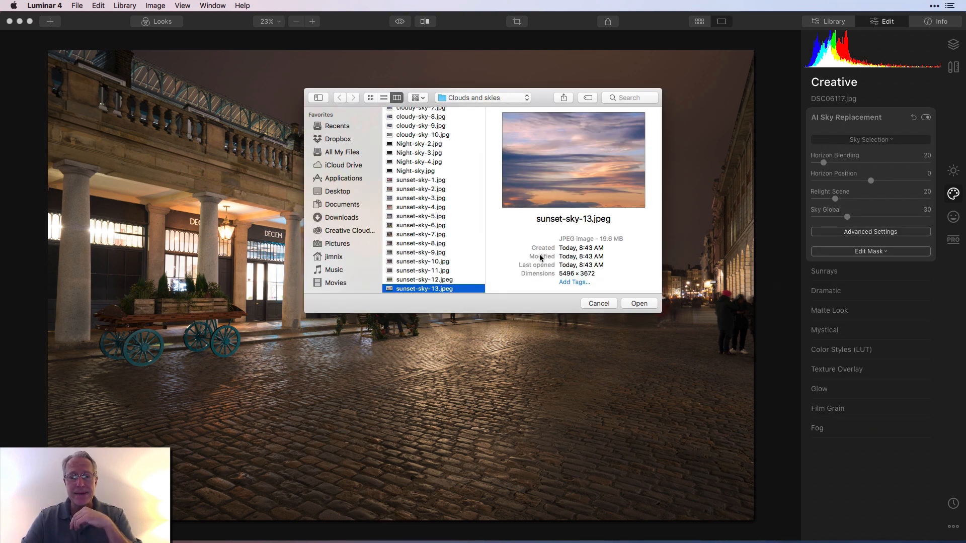
pyautogui.click(639, 303)
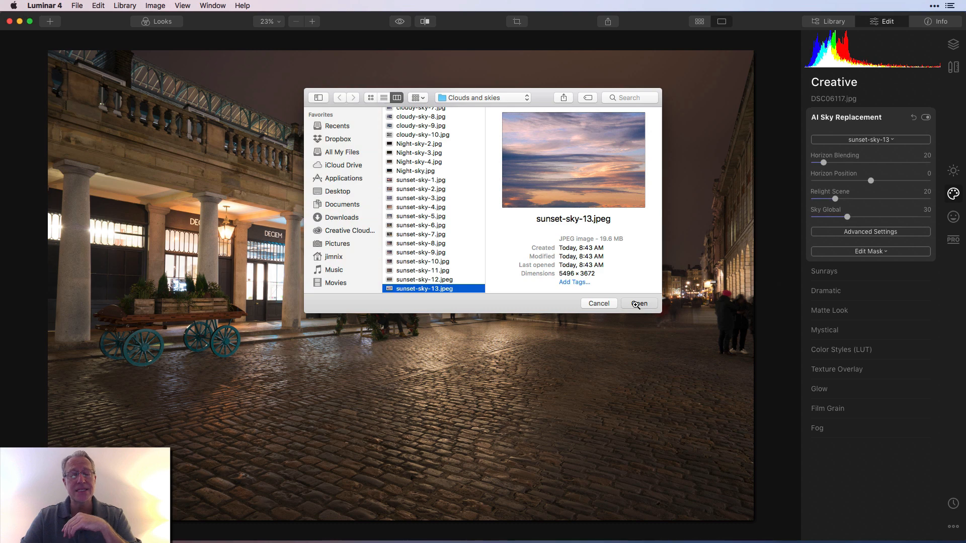
pyautogui.click(638, 304)
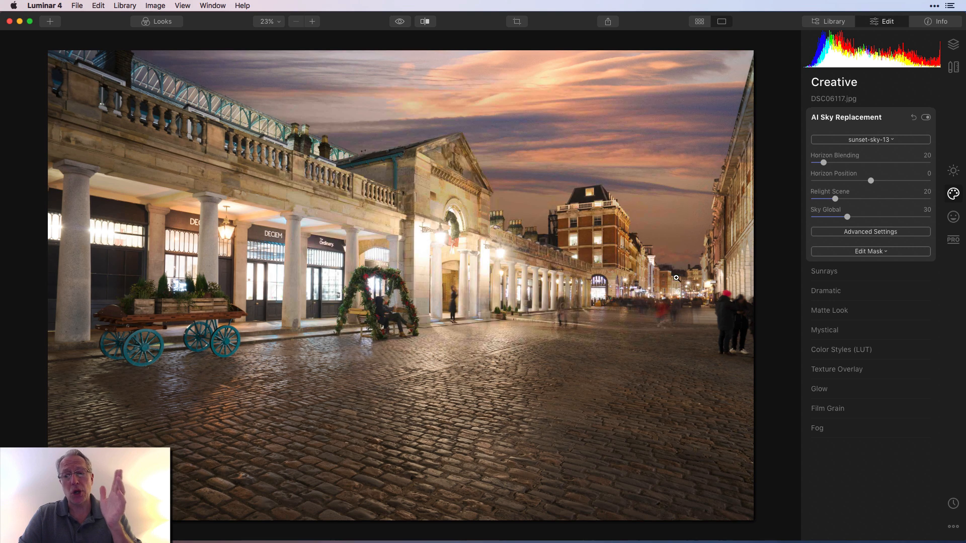
pyautogui.moveTo(819, 221)
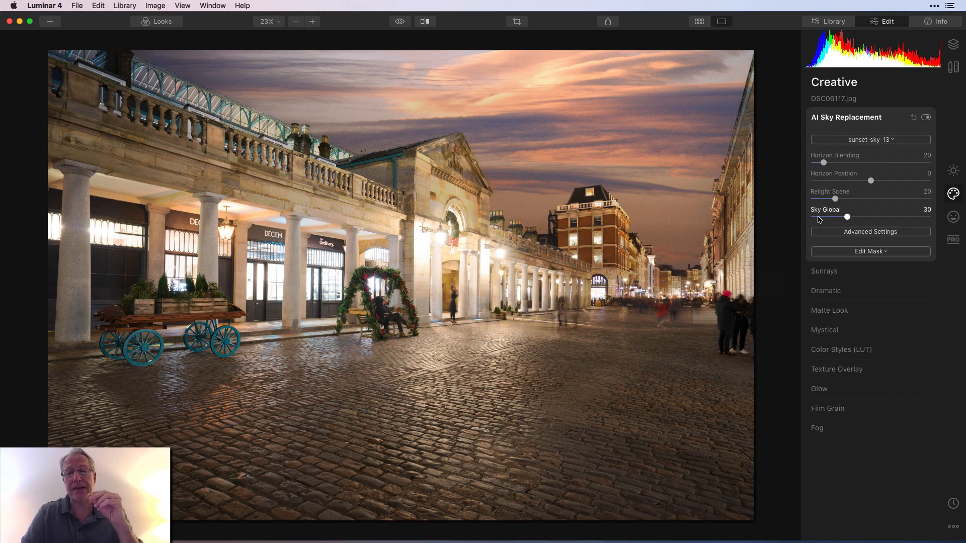
pyautogui.moveTo(862, 226)
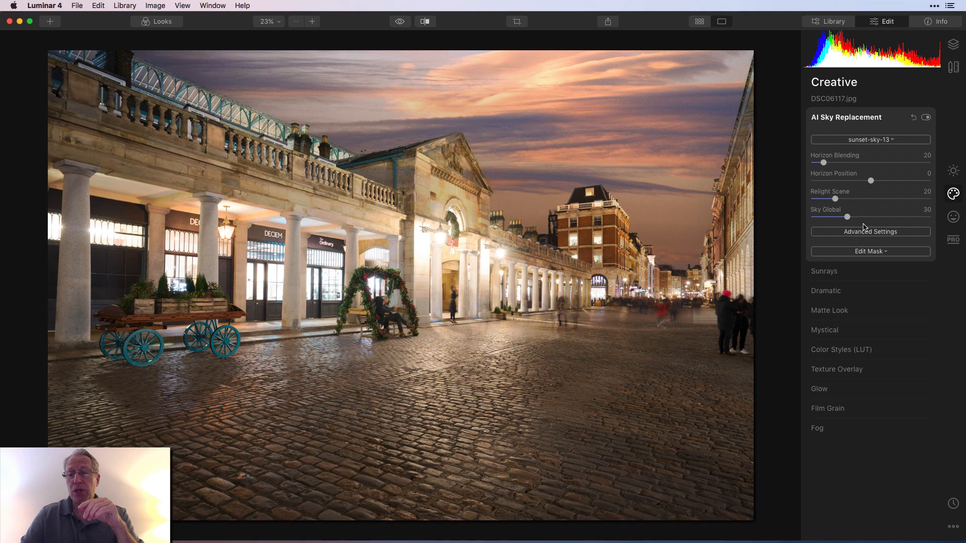
# - Bring up the custom sky file chooser again and cancel it without loading anything
pyautogui.click(869, 139)
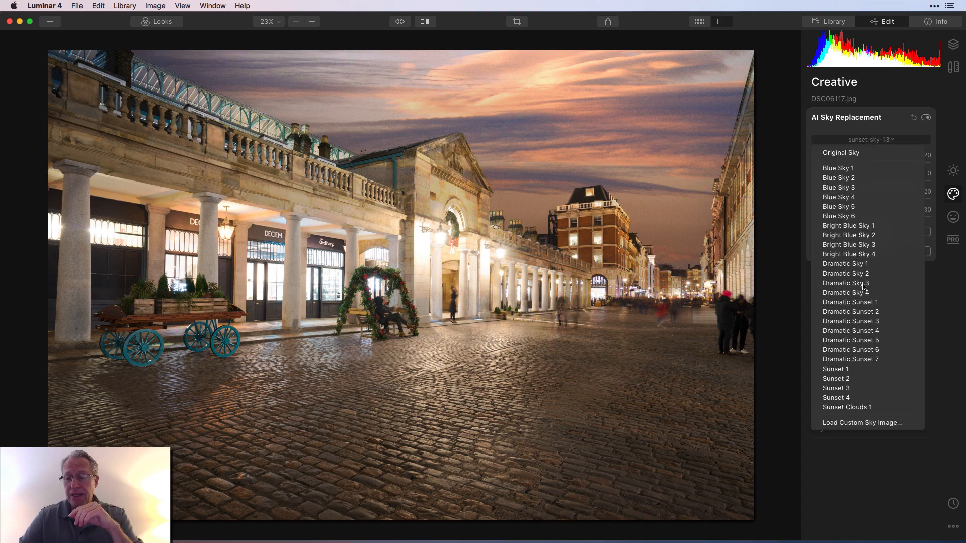
pyautogui.click(860, 422)
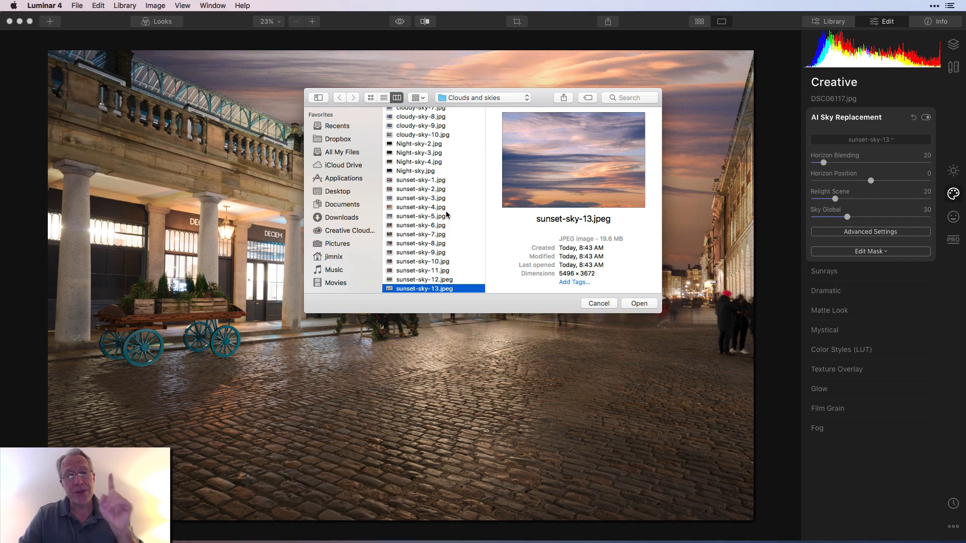
pyautogui.moveTo(734, 171)
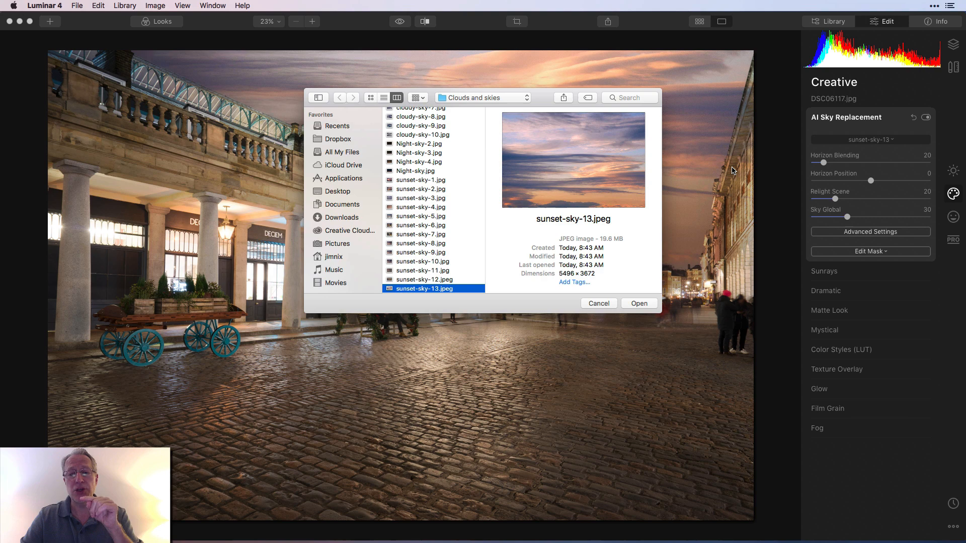
pyautogui.moveTo(605, 309)
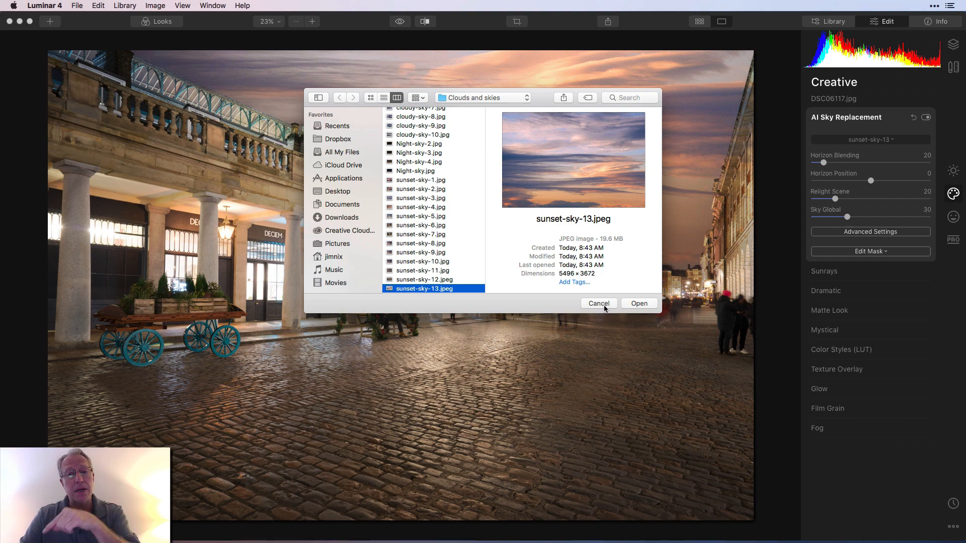
pyautogui.click(637, 303)
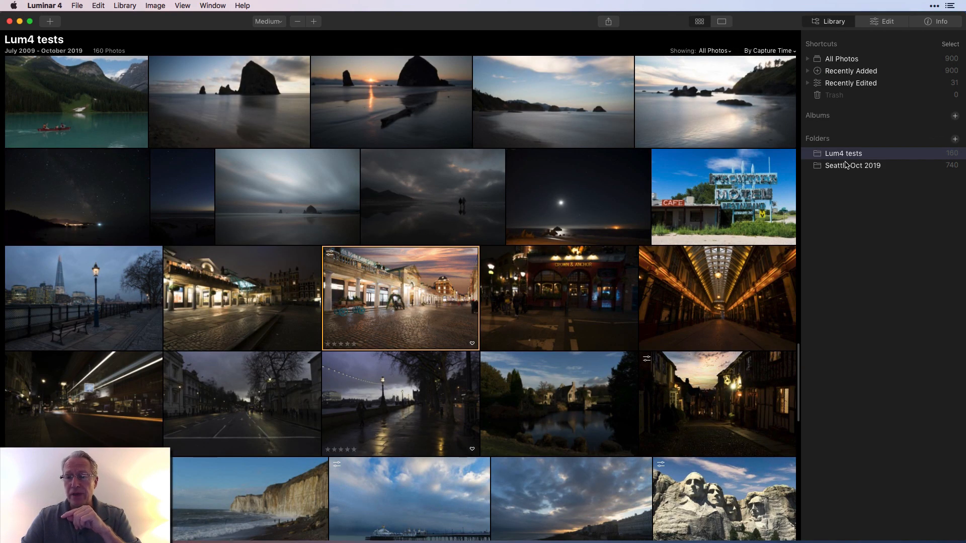
# - Browse the Seattle Oct 2019 folder, pick the pink sunset cloud photo, then return to the Lum4 tests folder
pyautogui.click(852, 165)
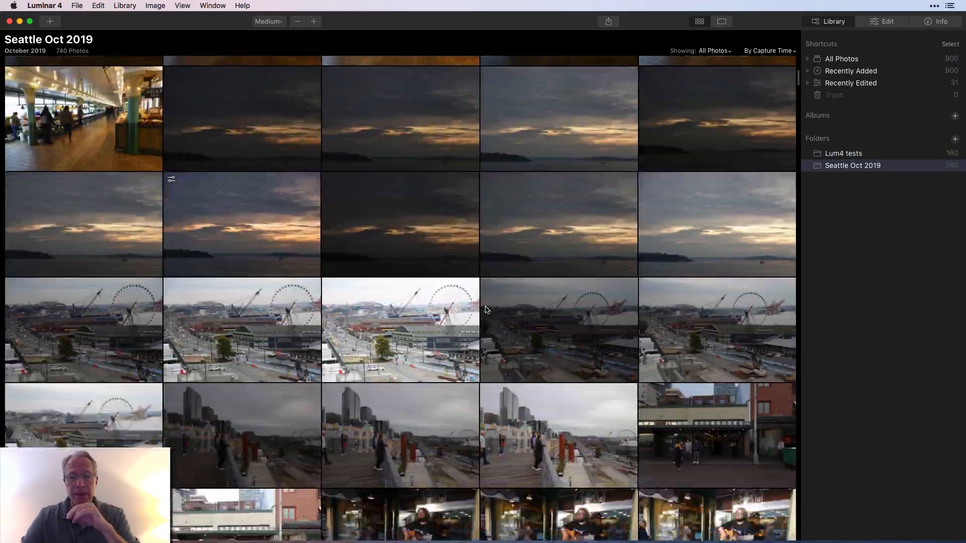
pyautogui.scroll(-3)
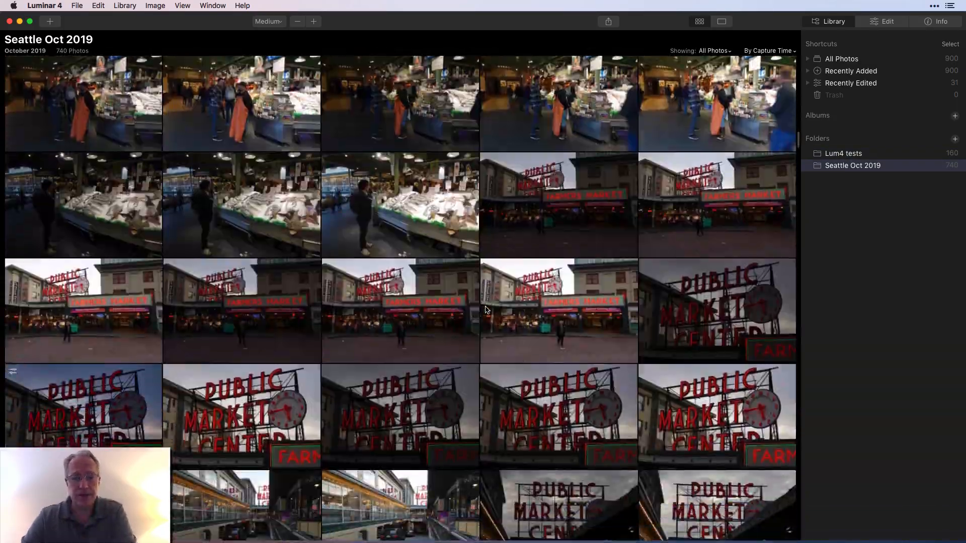
pyautogui.scroll(-3)
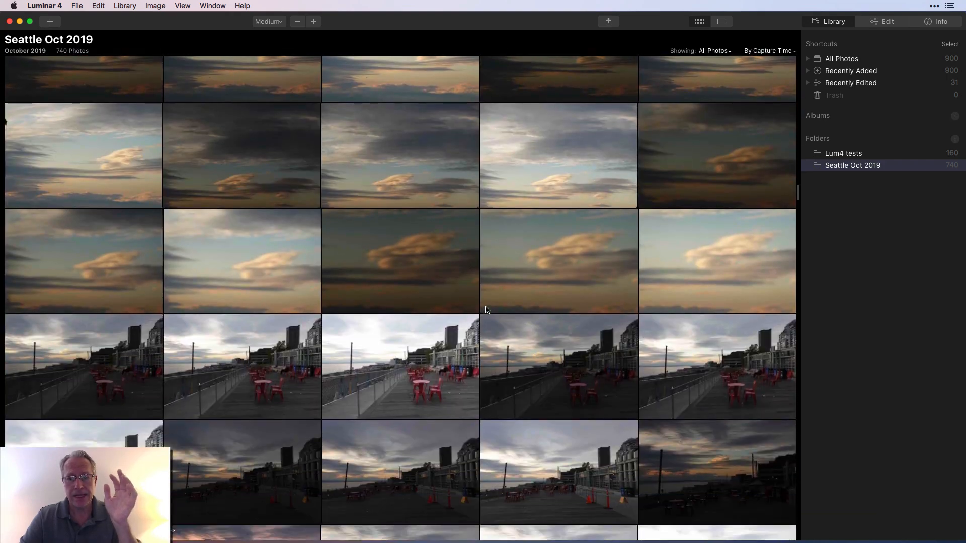
pyautogui.scroll(-3)
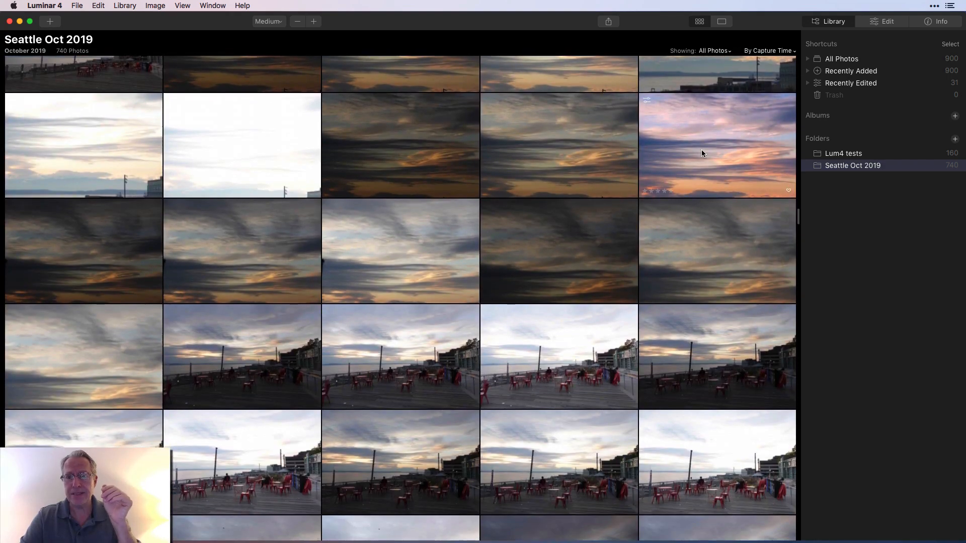
pyautogui.click(717, 145)
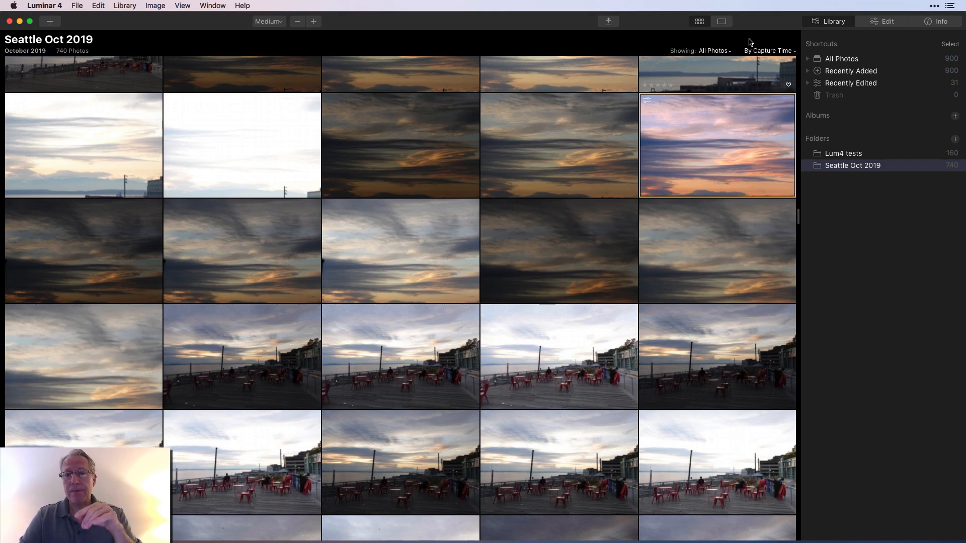
pyautogui.moveTo(849, 158)
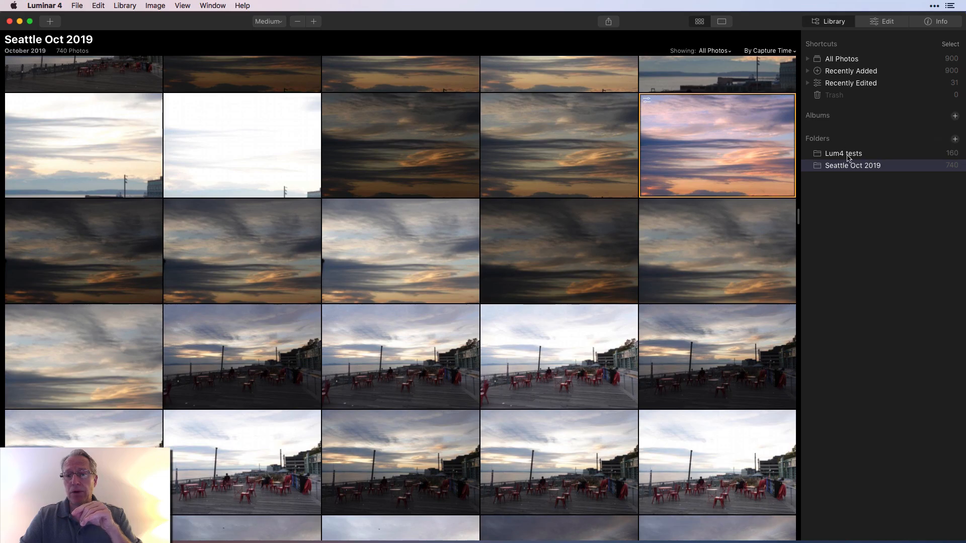
pyautogui.click(843, 153)
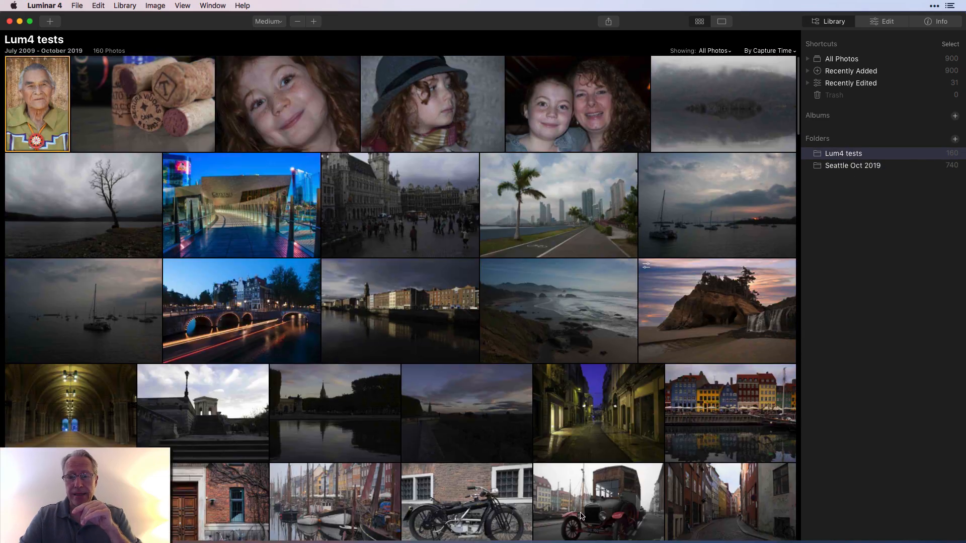
pyautogui.scroll(-3)
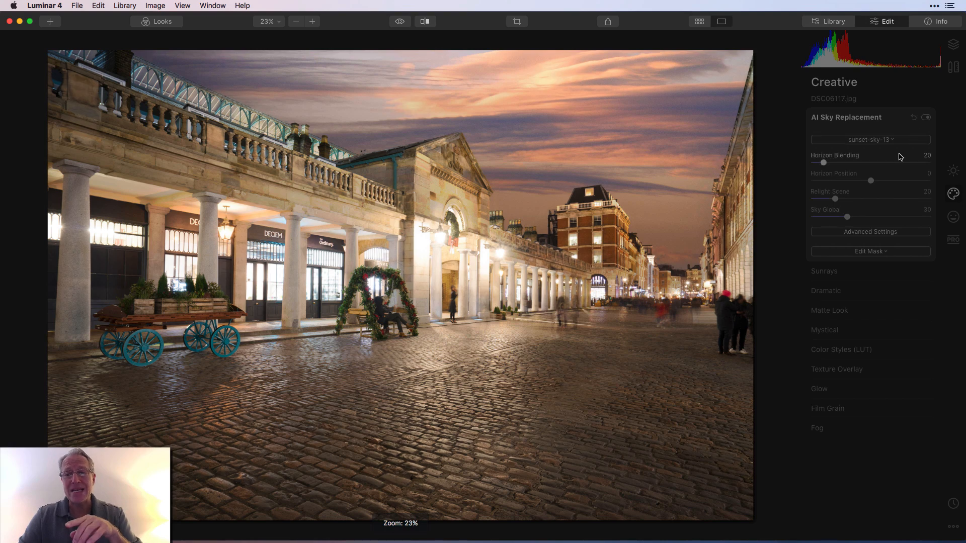
# - Bring up the custom sky file chooser and browse the Clouds and skies folder to sunset-sky-13.jpeg
pyautogui.click(869, 139)
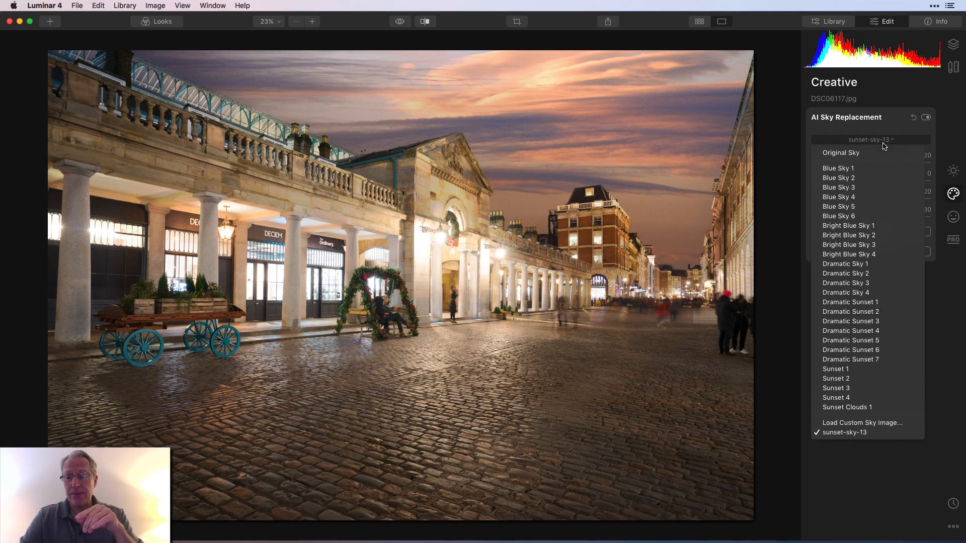
pyautogui.click(861, 423)
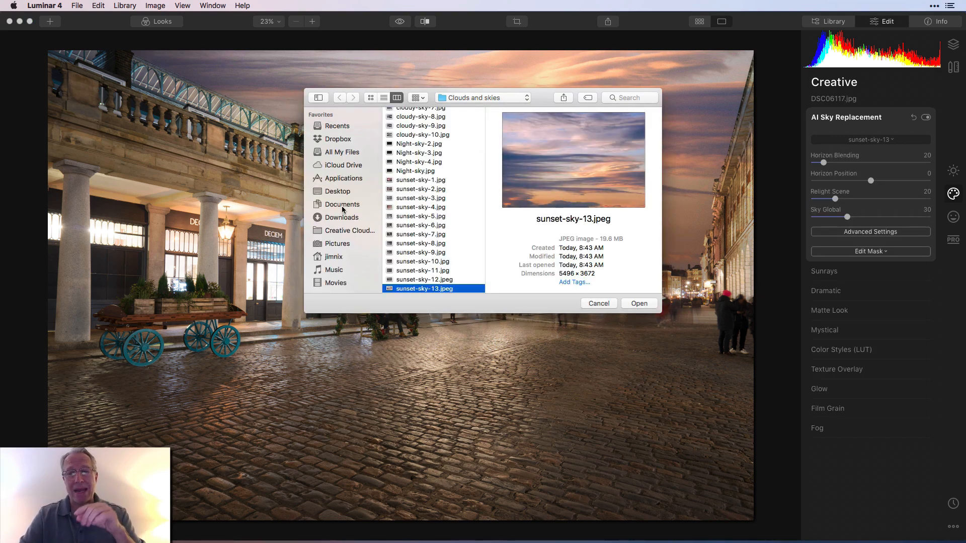
pyautogui.moveTo(372, 190)
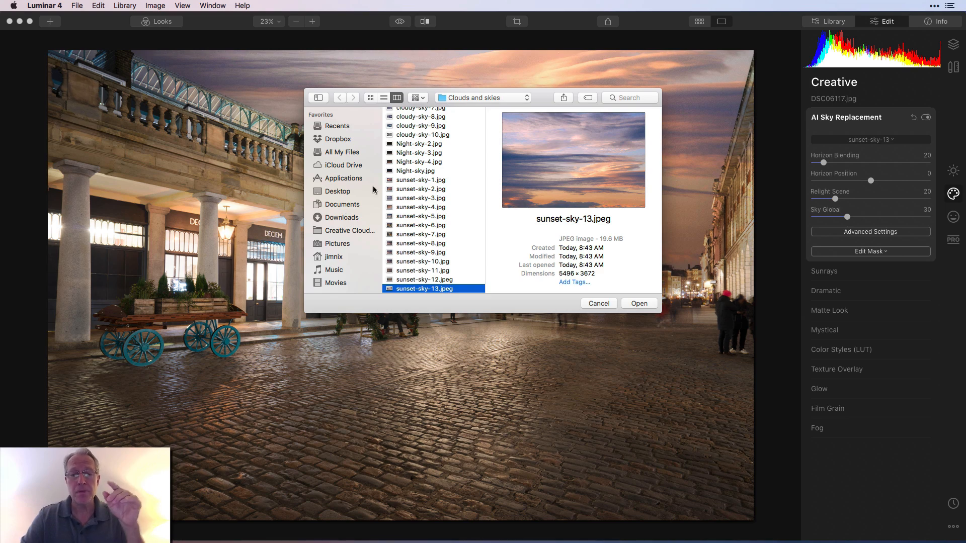
pyautogui.scroll(3)
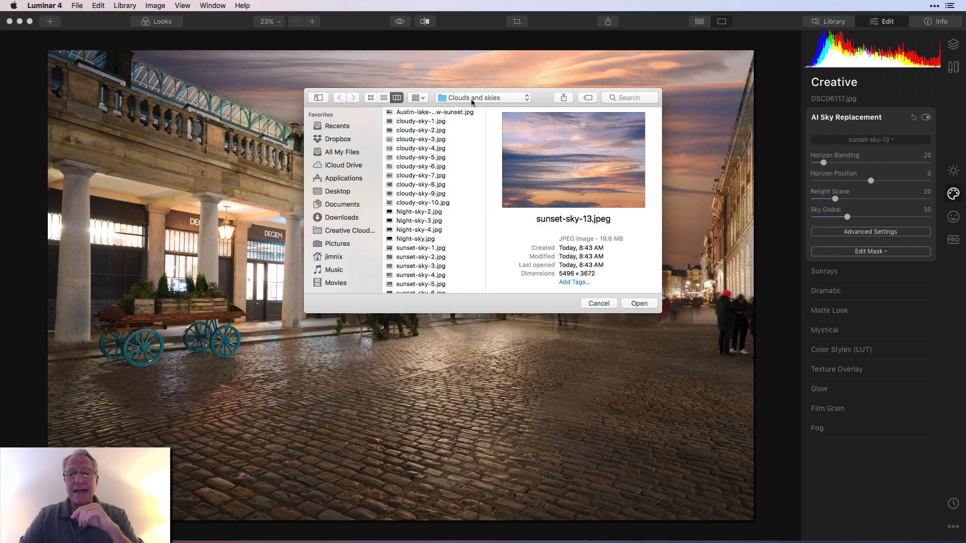
pyautogui.moveTo(474, 178)
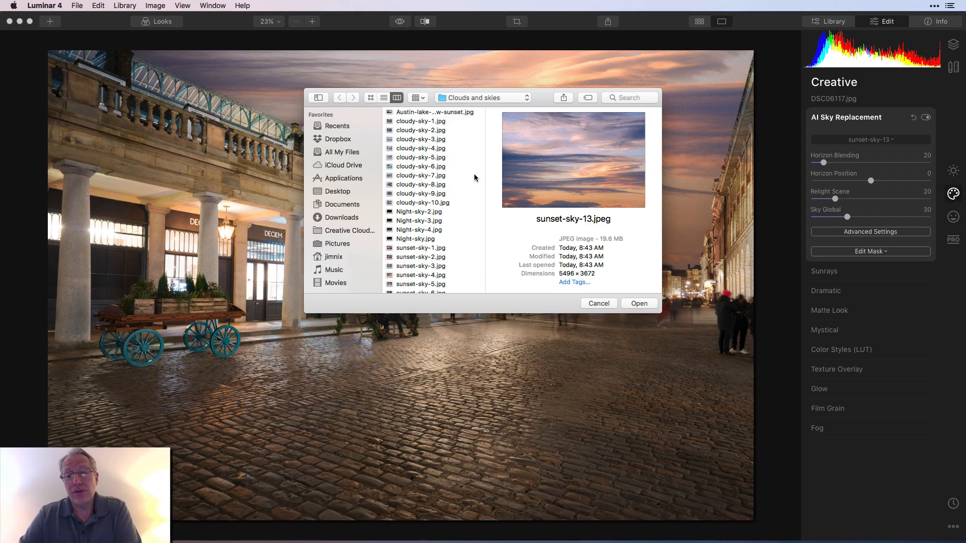
pyautogui.scroll(-3)
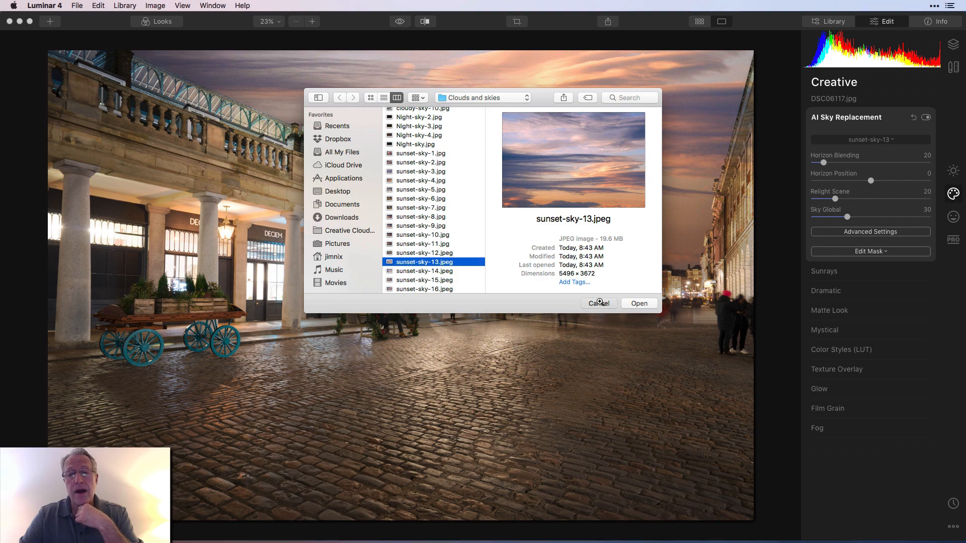
# - Cancel the file chooser, leaving the street photo's sunset-sky-13 sky unchanged
pyautogui.click(639, 302)
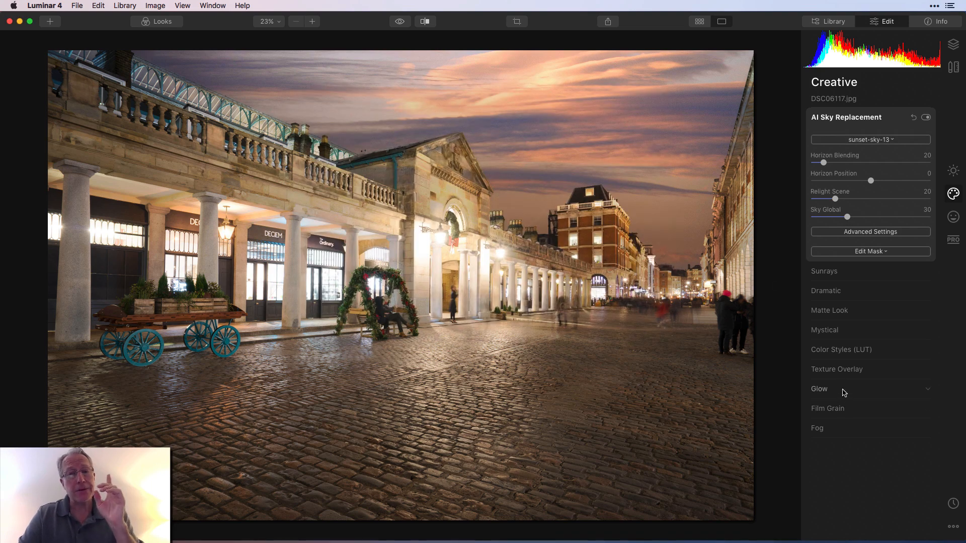
pyautogui.moveTo(868, 334)
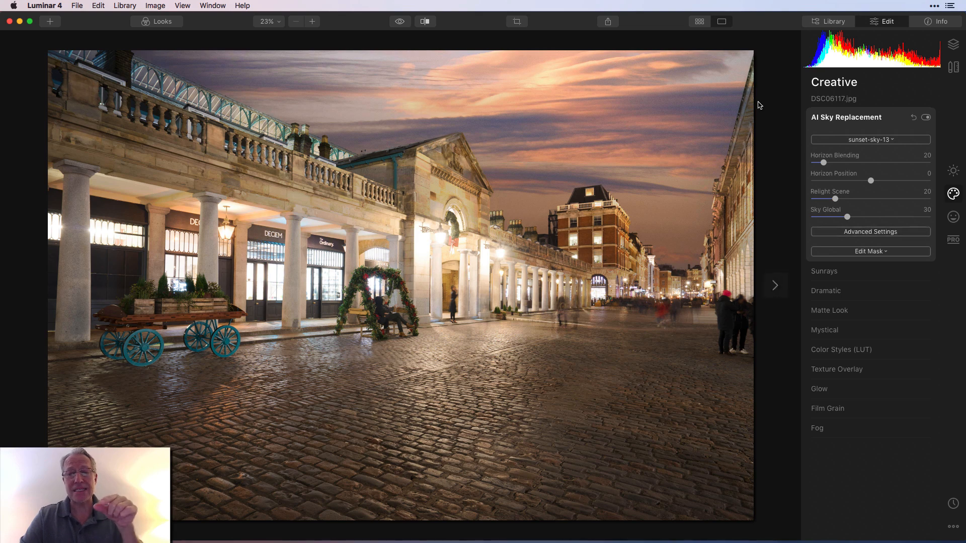
pyautogui.moveTo(700, 27)
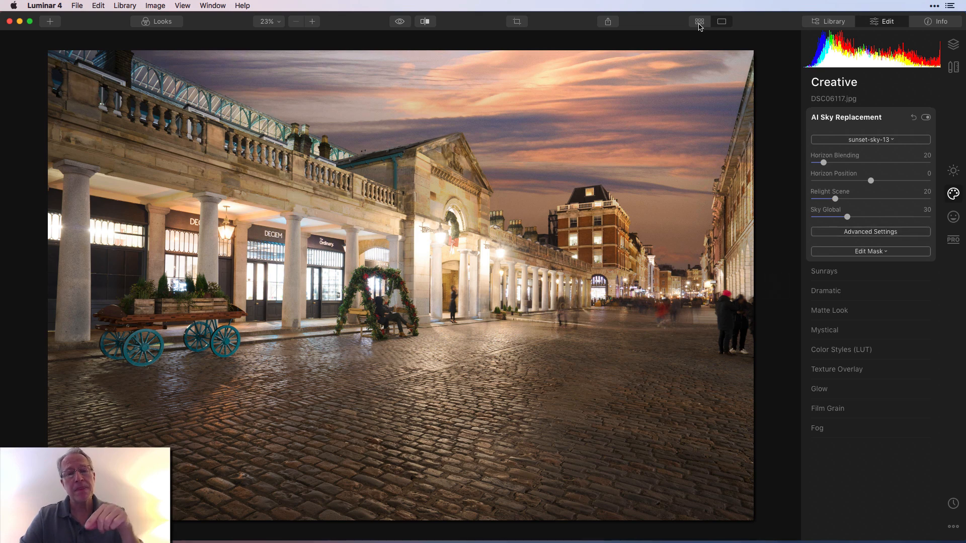
pyautogui.moveTo(699, 21)
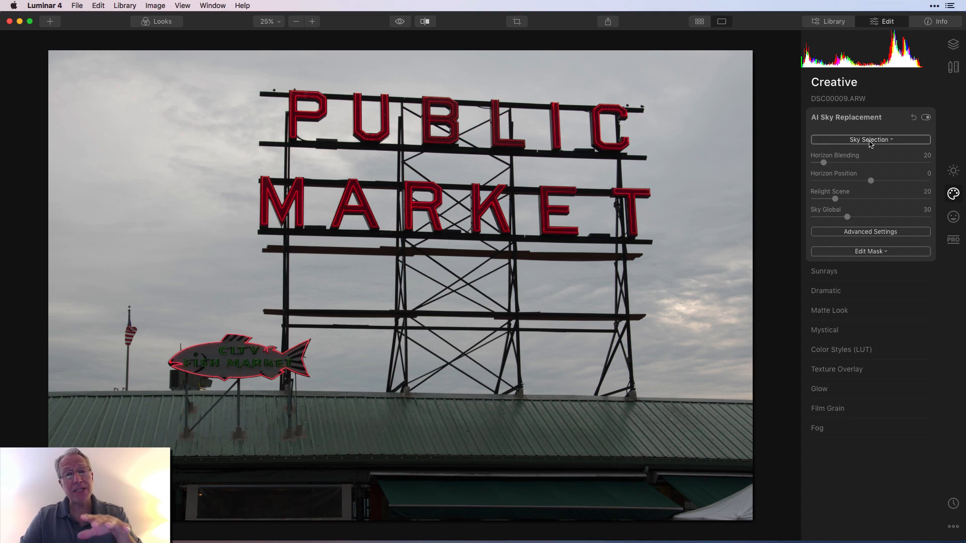
# - Load sunset-sky-13.jpeg as the custom sky behind the Public Market sign, then reopen the sky list
pyautogui.click(869, 139)
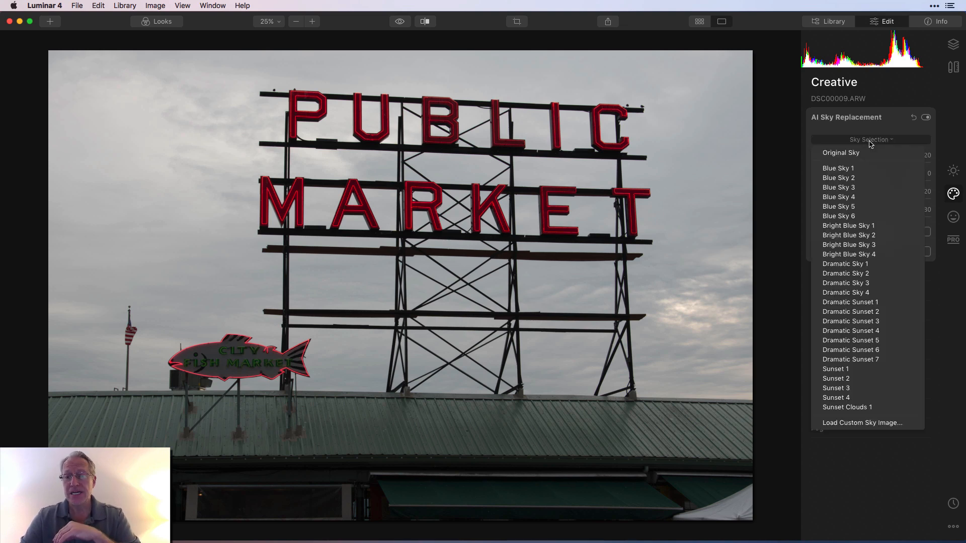
pyautogui.click(861, 422)
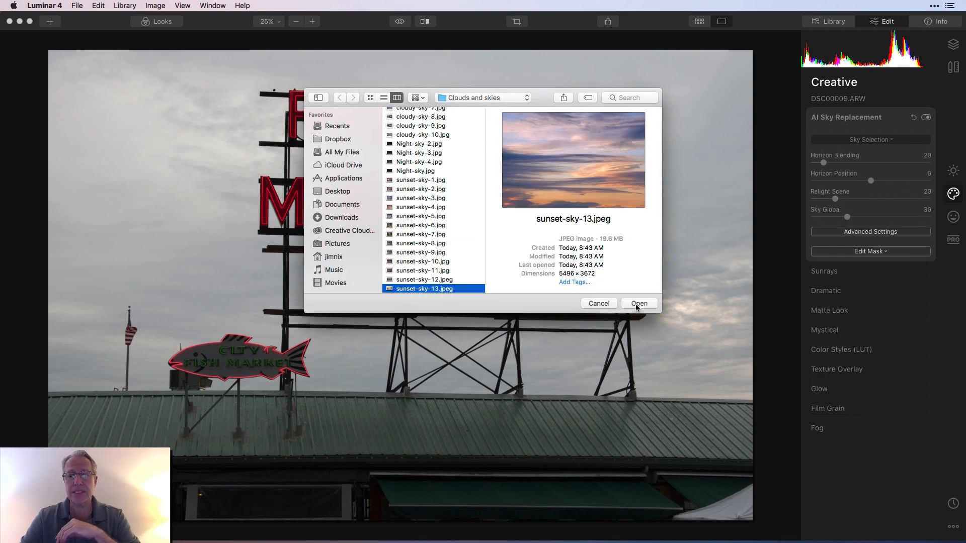
pyautogui.click(639, 303)
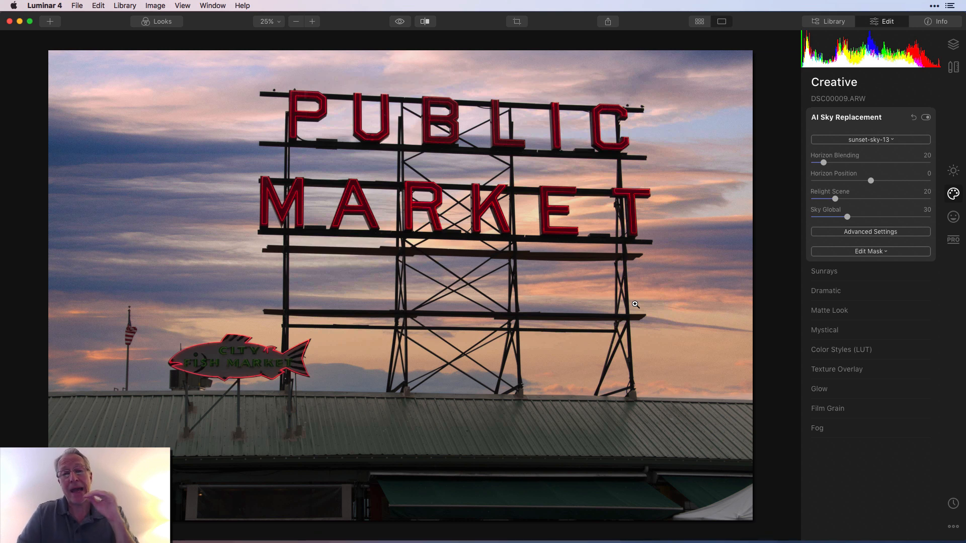
pyautogui.moveTo(878, 286)
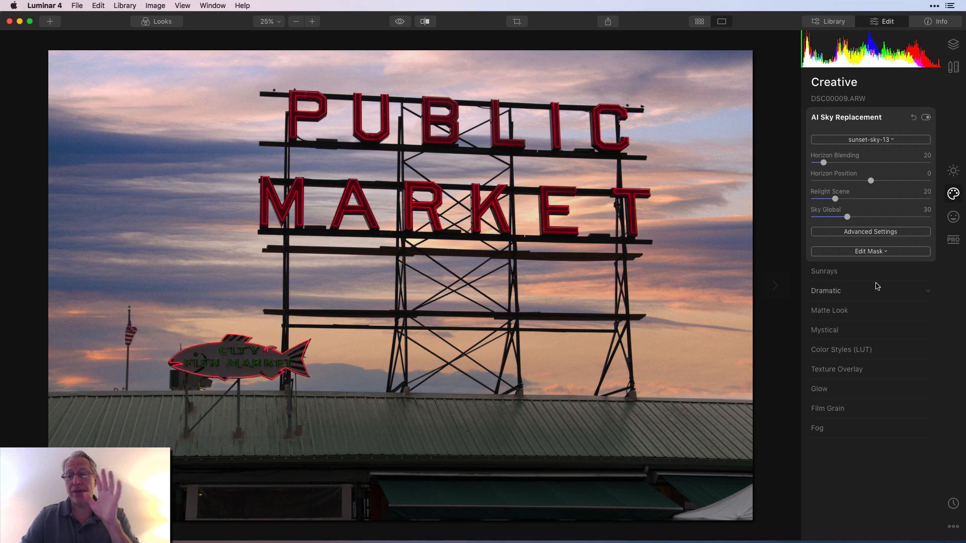
pyautogui.click(869, 139)
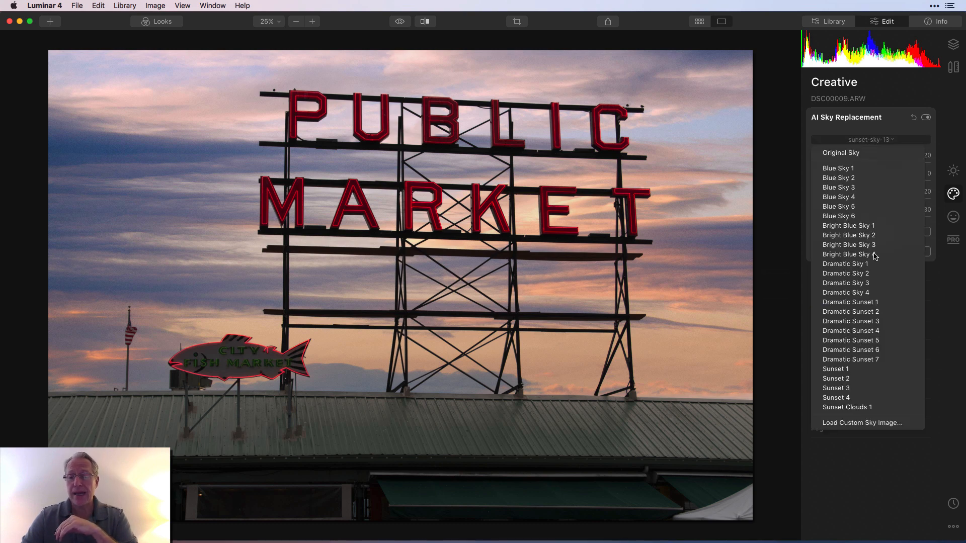